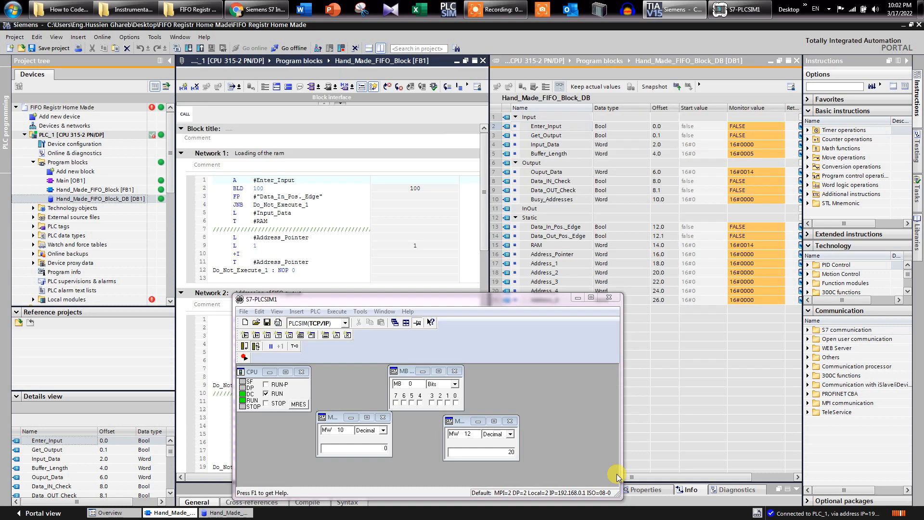
{"action": "mouse_move", "coordinate": [605, 434]}
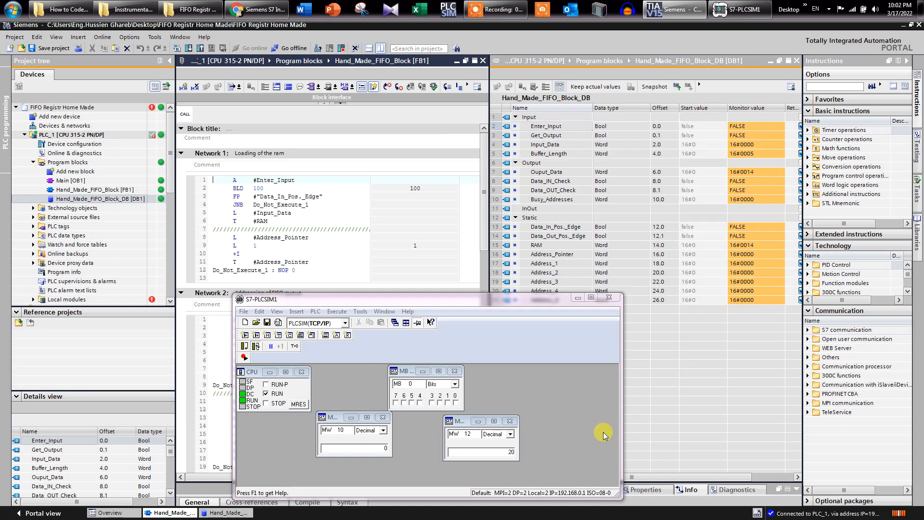
{"action": "mouse_move", "coordinate": [581, 405]}
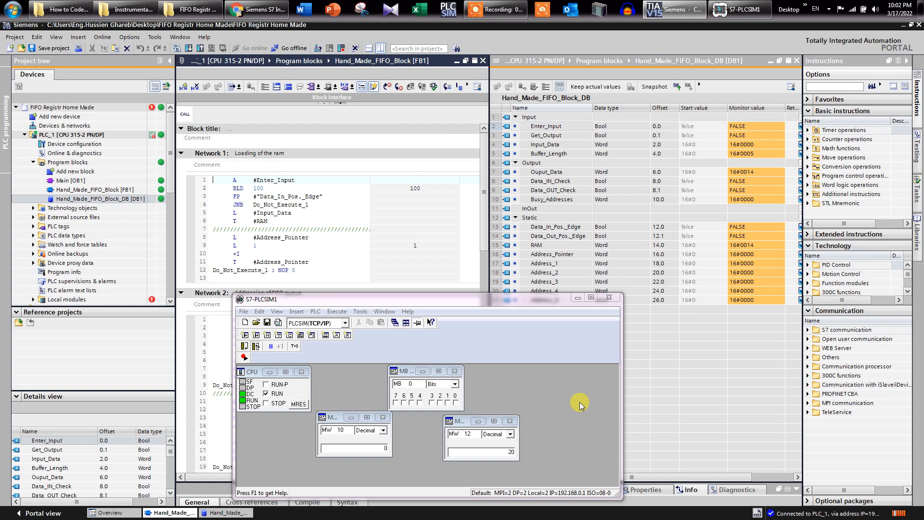
{"action": "mouse_move", "coordinate": [576, 404]}
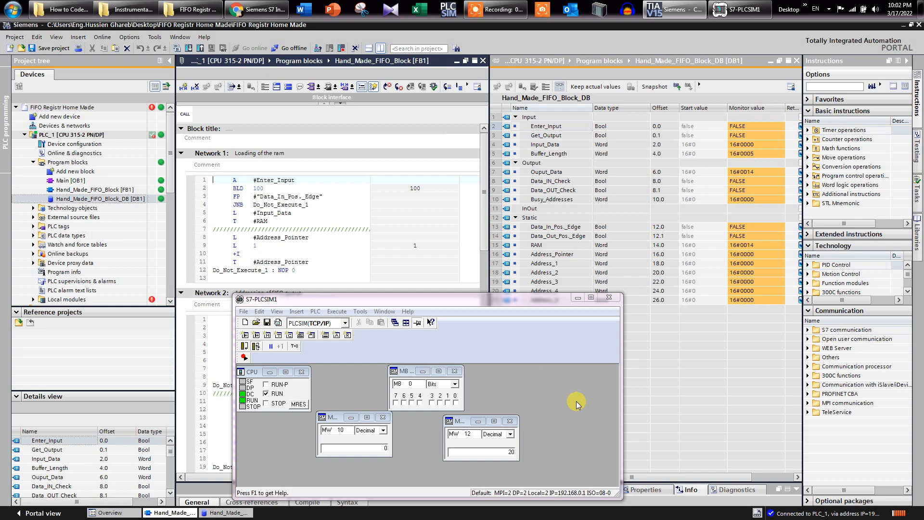
{"action": "mouse_move", "coordinate": [492, 346]}
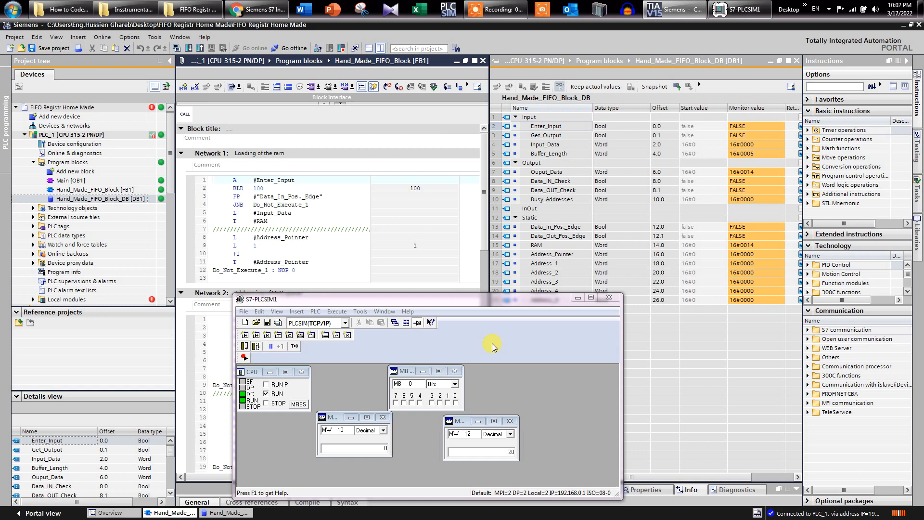
{"action": "mouse_move", "coordinate": [352, 245]}
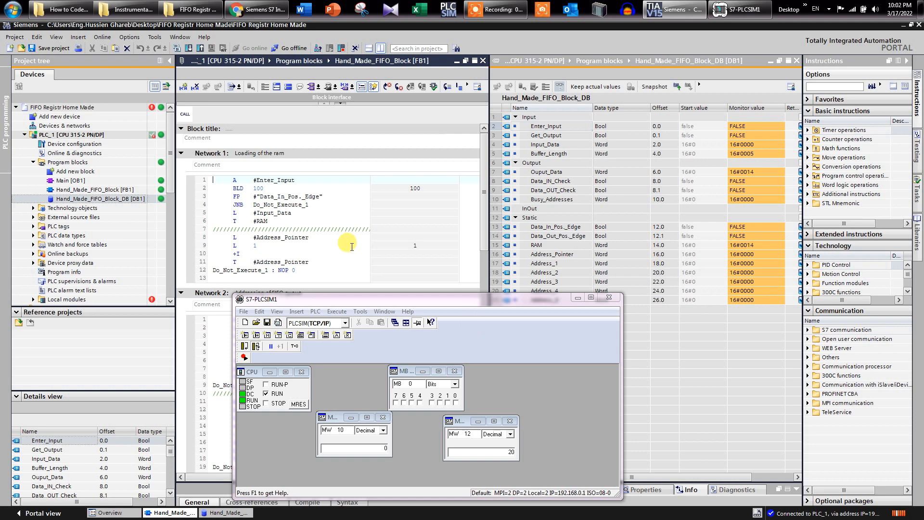
{"action": "mouse_move", "coordinate": [375, 291]}
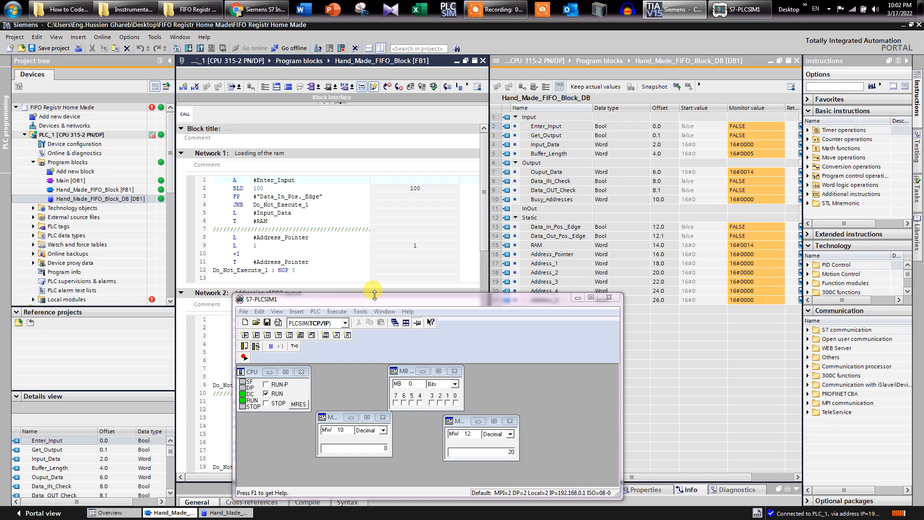
{"action": "mouse_move", "coordinate": [335, 417]}
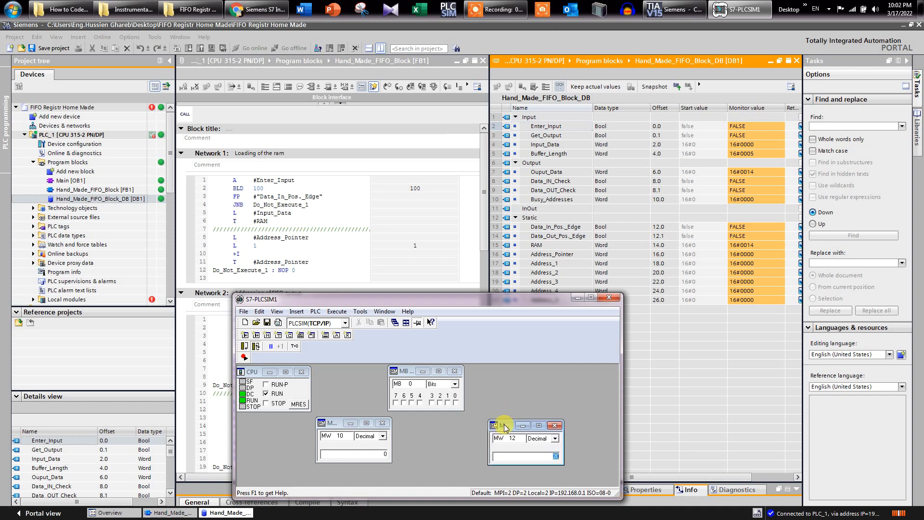
Step: Move the MW 12 value window aside so the MB 0 bit checkboxes stay unobstructed
{"action": "left_click_drag", "start_coordinate": [504, 425], "coordinate": [453, 421]}
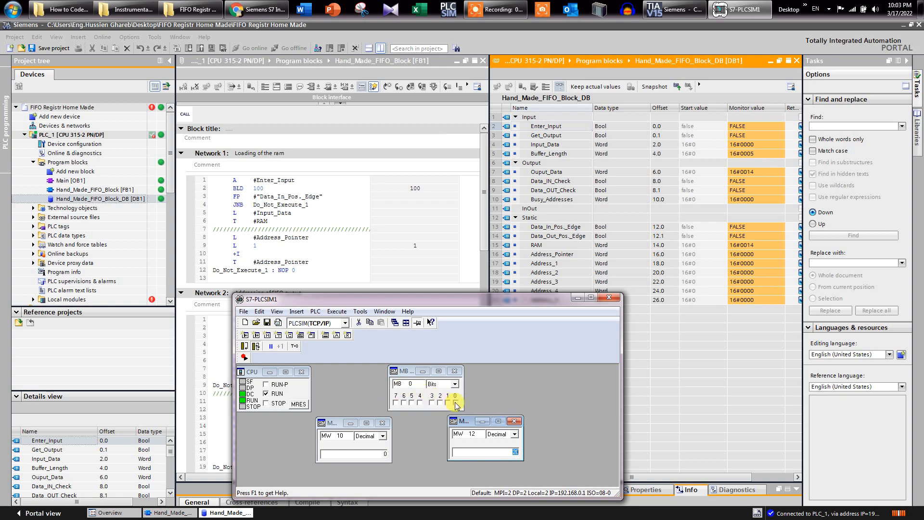
{"action": "mouse_move", "coordinate": [457, 404]}
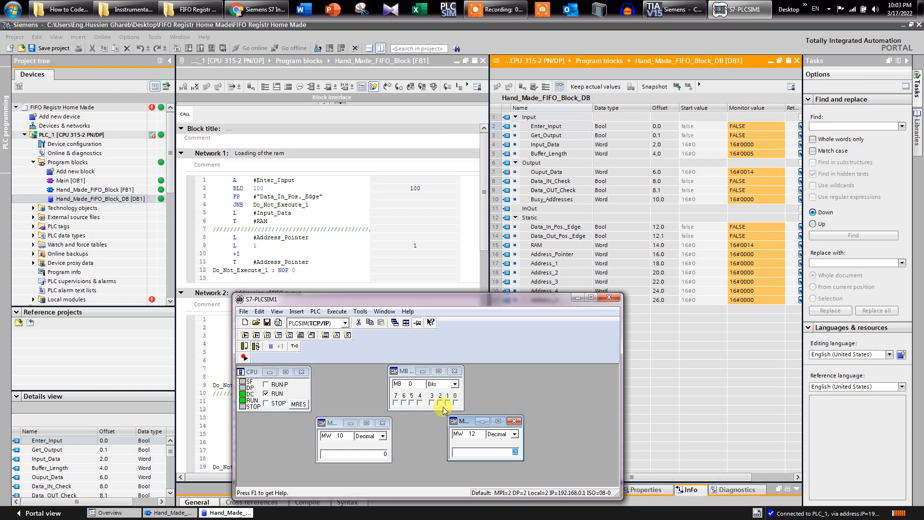
{"action": "mouse_move", "coordinate": [447, 408]}
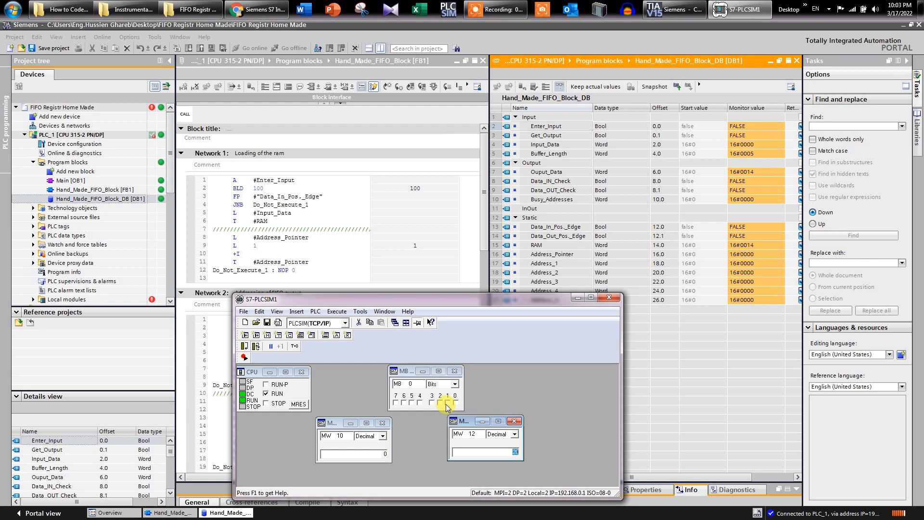
{"action": "mouse_move", "coordinate": [709, 249]}
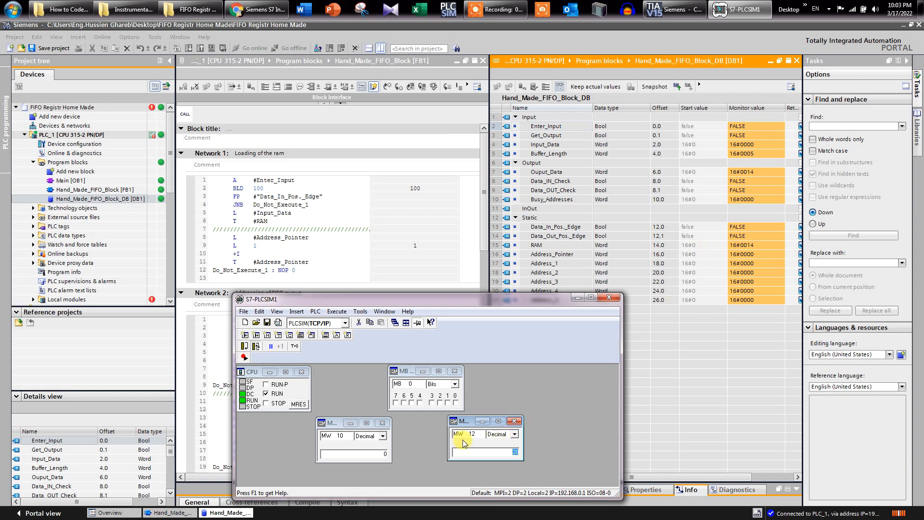
{"action": "mouse_move", "coordinate": [468, 445]}
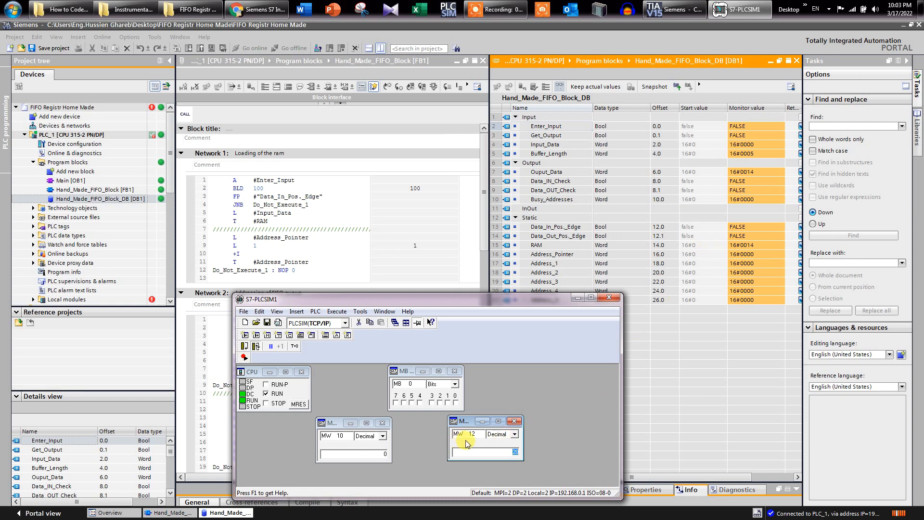
{"action": "mouse_move", "coordinate": [430, 473]}
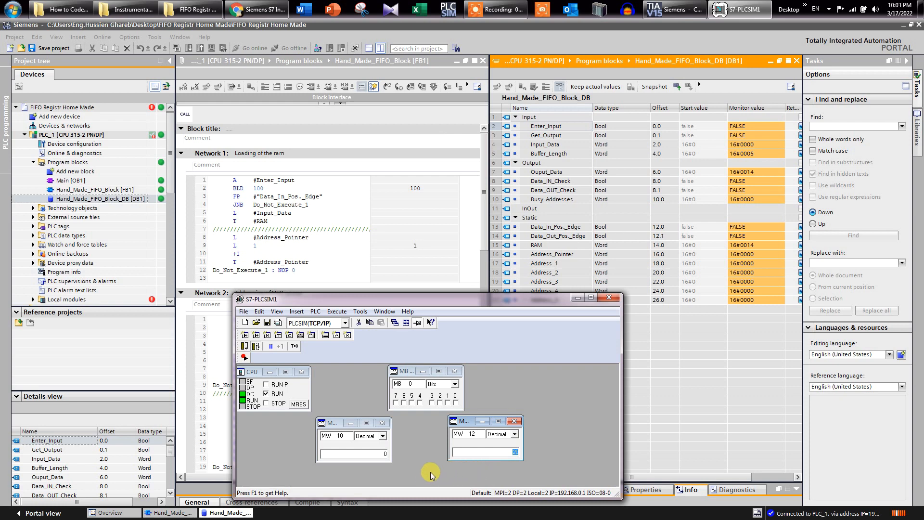
Step: Store 5, 7 and 10 via MW 10 and the Enter_Input bit, then check Address_3 in DB1
{"action": "left_click", "coordinate": [353, 454]}
{"action": "type", "text": "5"}
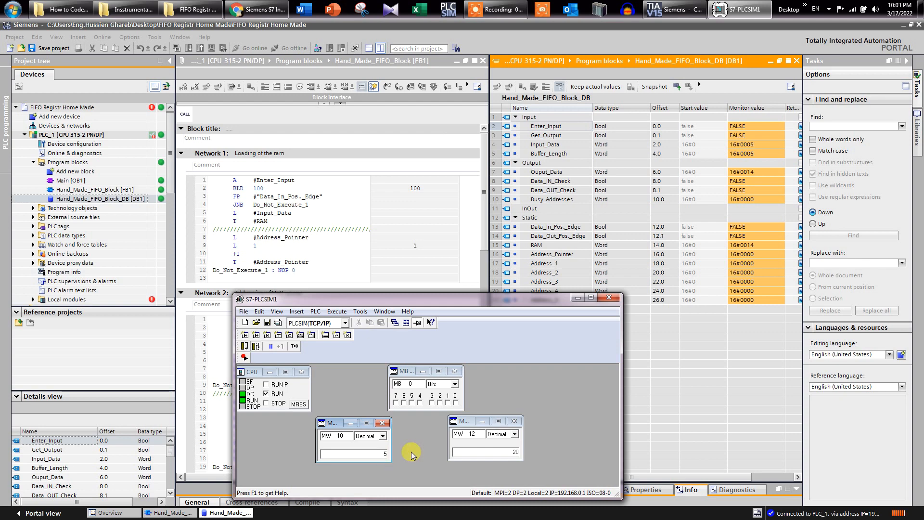
{"action": "left_click", "coordinate": [454, 403]}
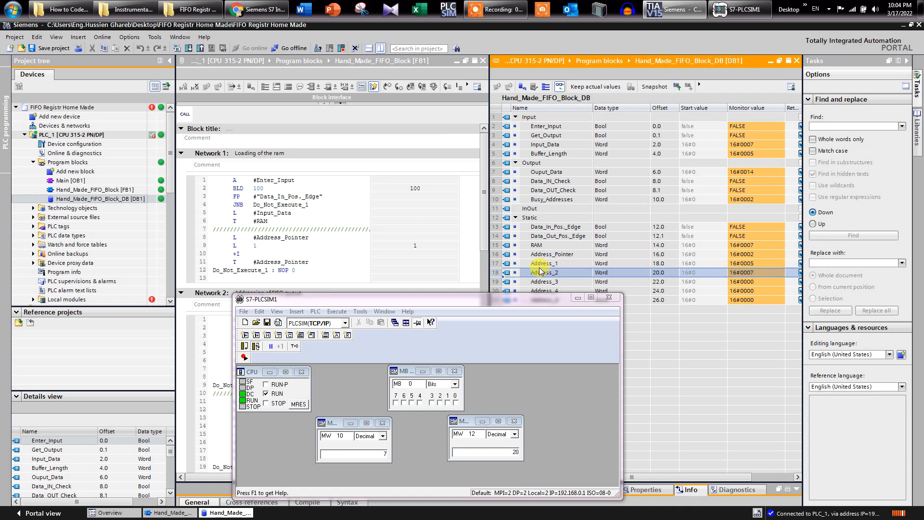
{"action": "left_click", "coordinate": [353, 454]}
{"action": "type", "text": "10"}
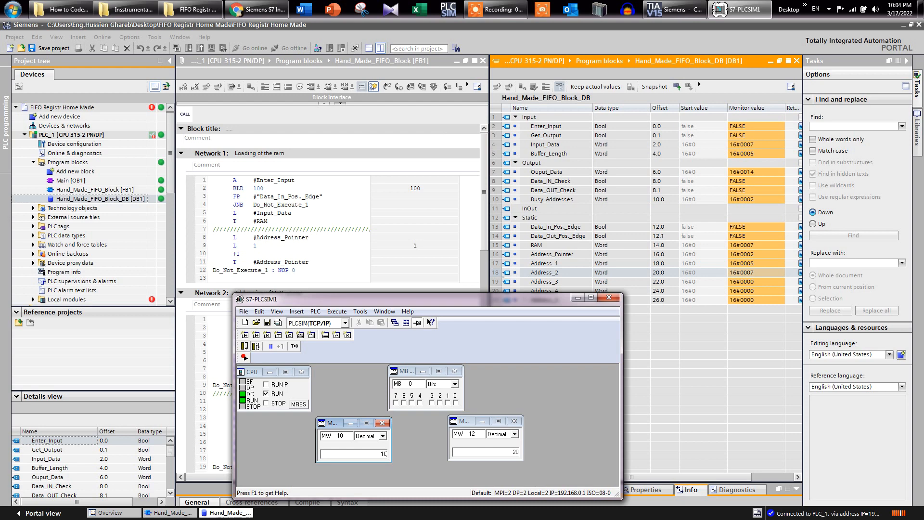
{"action": "left_click", "coordinate": [454, 401]}
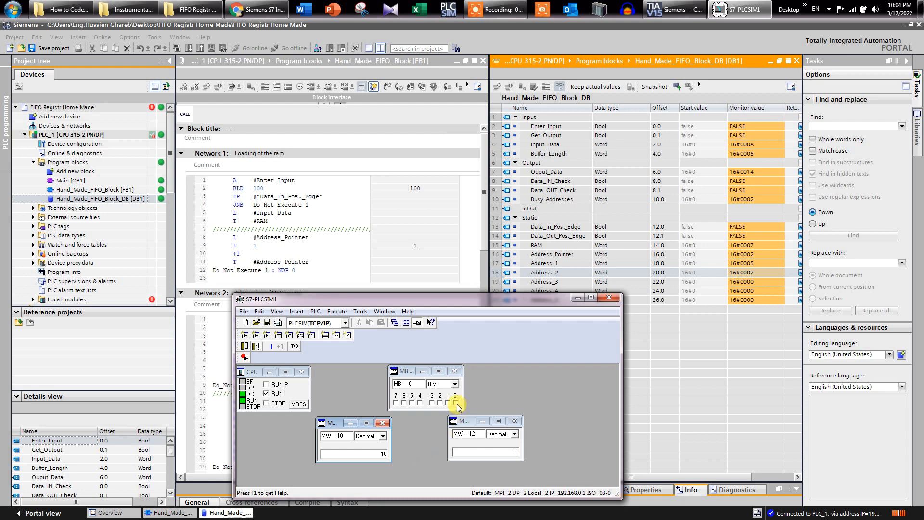
{"action": "left_click", "coordinate": [454, 405]}
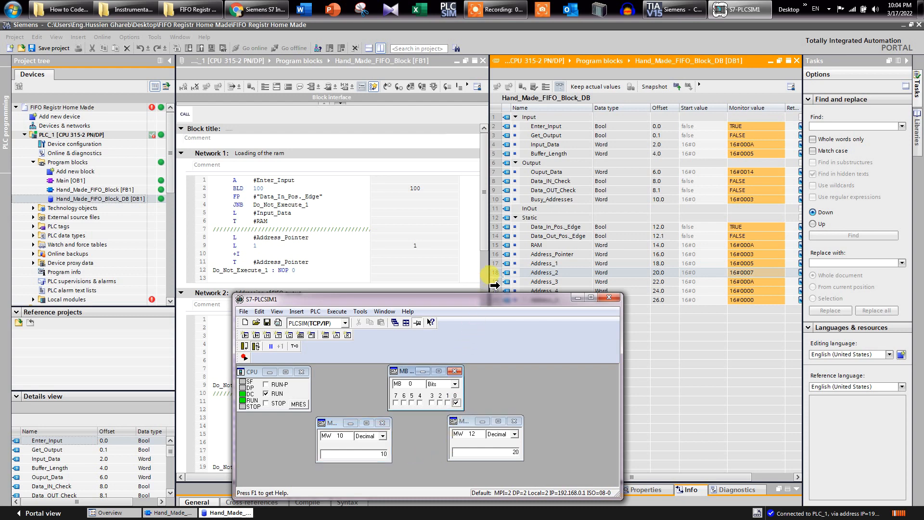
{"action": "left_click", "coordinate": [544, 281]}
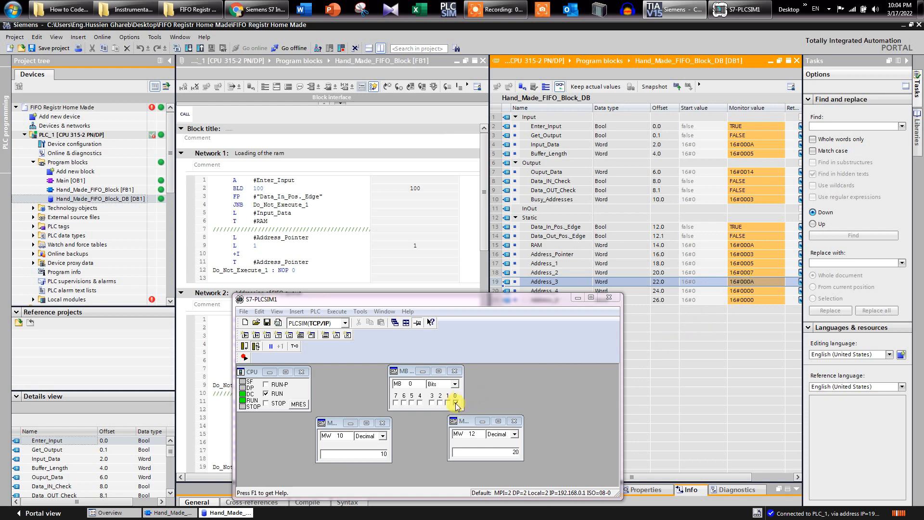
Step: Release Enter_Input, then toggle Get_Output until the register empties and MW 12 shows 10
{"action": "left_click", "coordinate": [456, 404]}
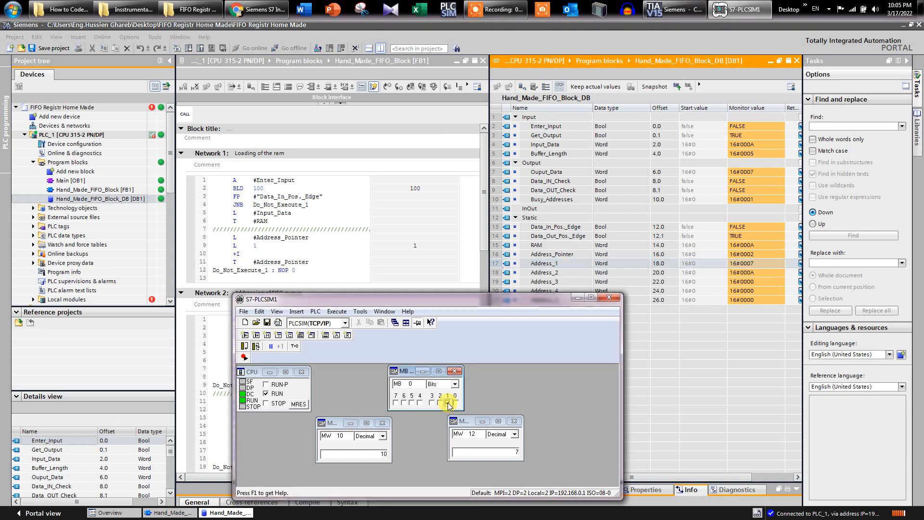
{"action": "left_click", "coordinate": [449, 400]}
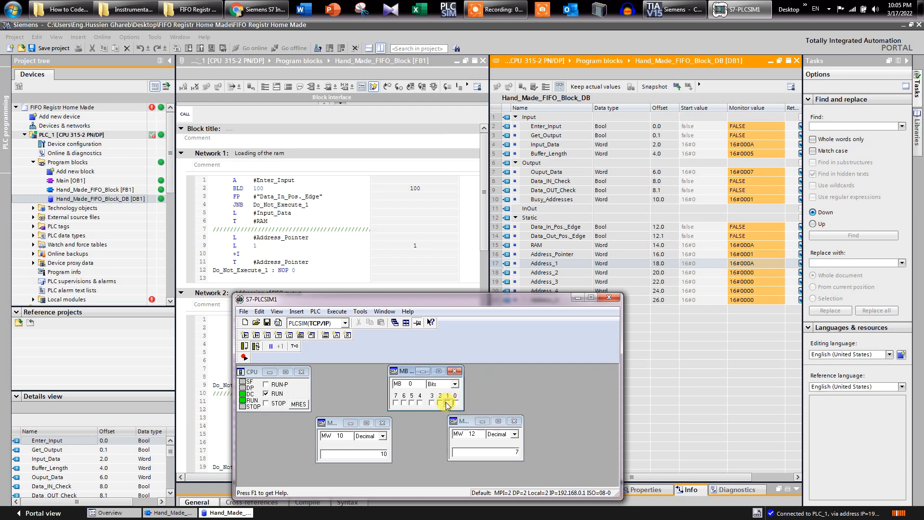
{"action": "left_click", "coordinate": [448, 404]}
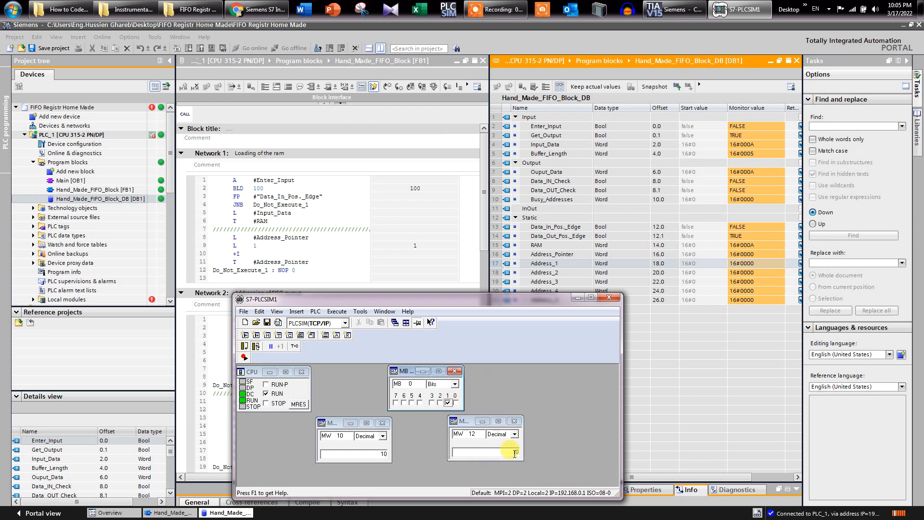